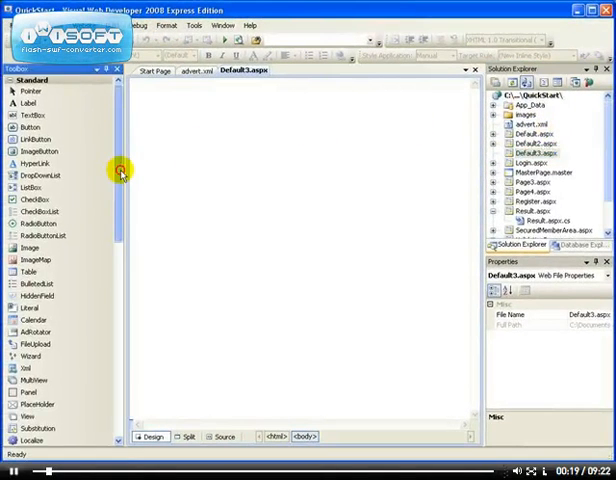
Step: Scroll the Toolbox down to reach the Wizard control
{"action": "scroll", "scroll_direction": "down", "scroll_amount": 3}
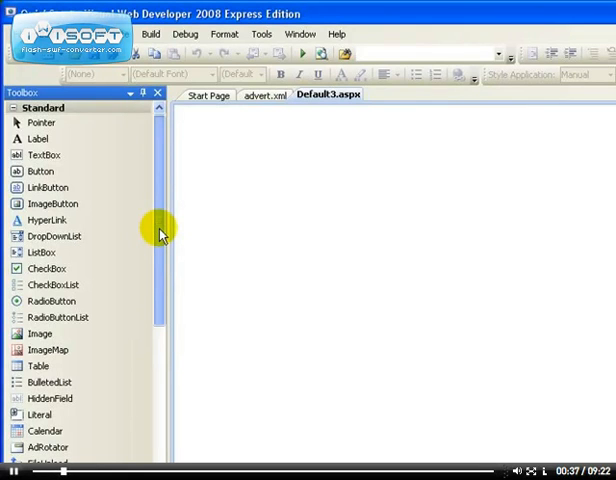
{"action": "scroll", "scroll_direction": "down", "scroll_amount": 3}
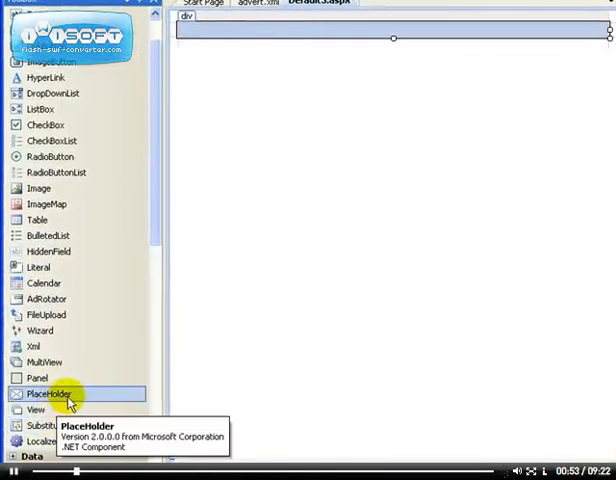
{"action": "mouse_move", "coordinate": [44, 332]}
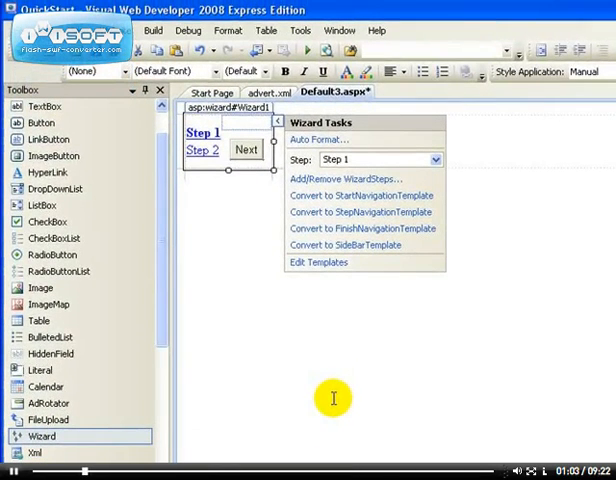
{"action": "mouse_move", "coordinate": [276, 136]}
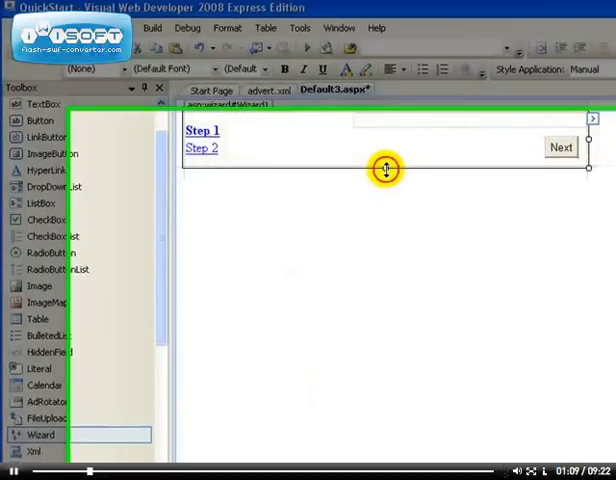
Step: Enlarge the wizard, run it in the browser through Step 2 to Finish, and close Internet Explorer
{"action": "left_click_drag", "start_coordinate": [384, 168], "coordinate": [356, 406]}
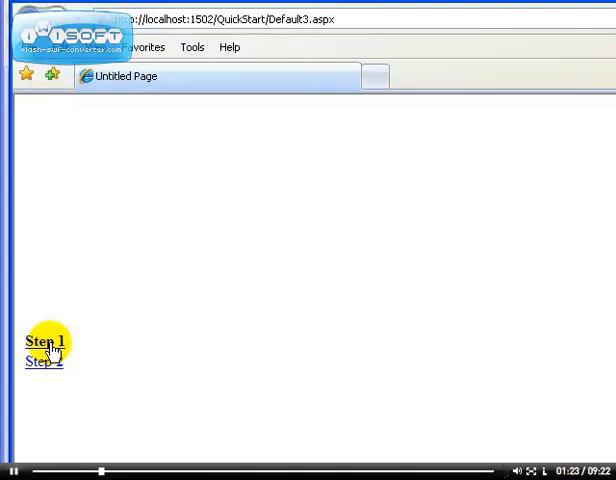
{"action": "left_click", "coordinate": [42, 342]}
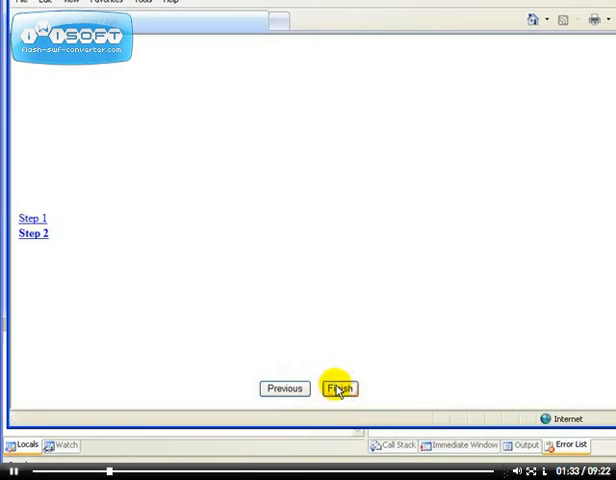
{"action": "left_click", "coordinate": [338, 388]}
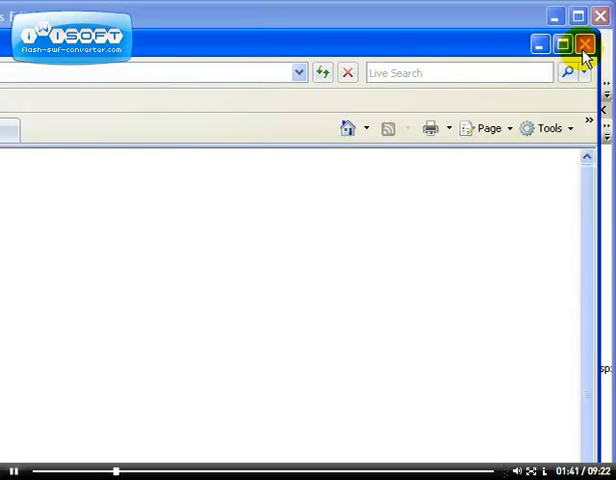
{"action": "left_click", "coordinate": [584, 44]}
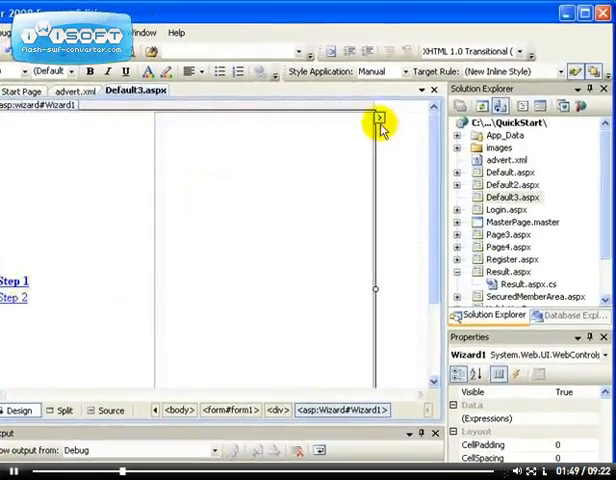
Step: Apply the Colorful Auto Format scheme to the Wizard after previewing Classic and Professional
{"action": "left_click", "coordinate": [380, 120]}
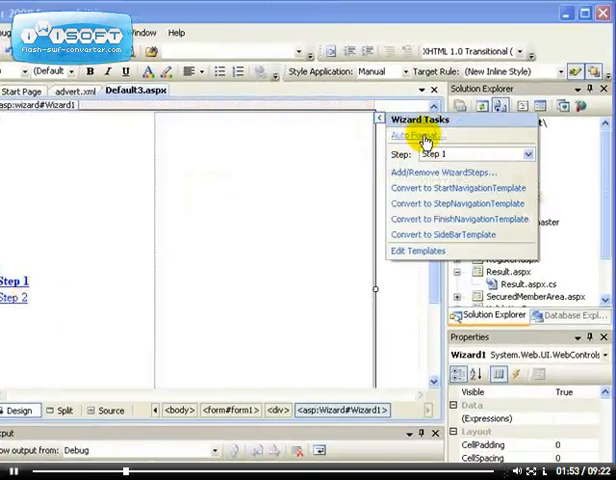
{"action": "left_click", "coordinate": [414, 136]}
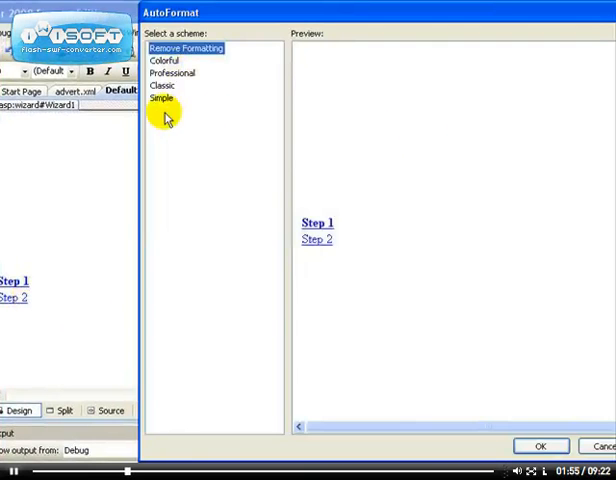
{"action": "left_click", "coordinate": [162, 84]}
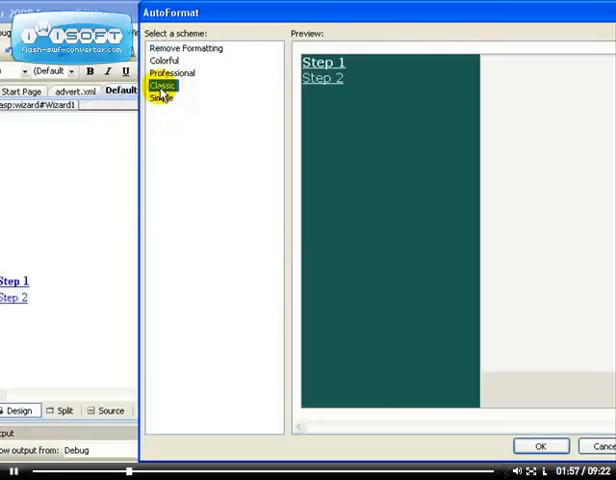
{"action": "left_click", "coordinate": [170, 72]}
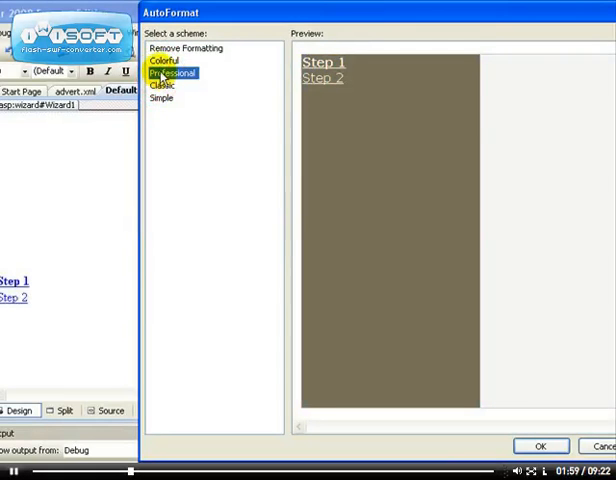
{"action": "left_click", "coordinate": [166, 60]}
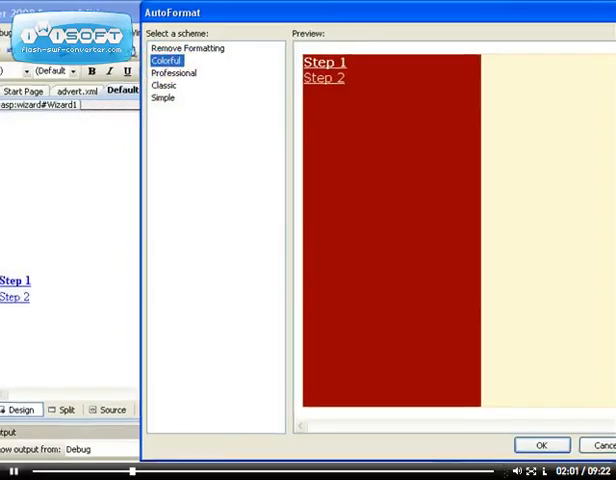
{"action": "left_click", "coordinate": [540, 444]}
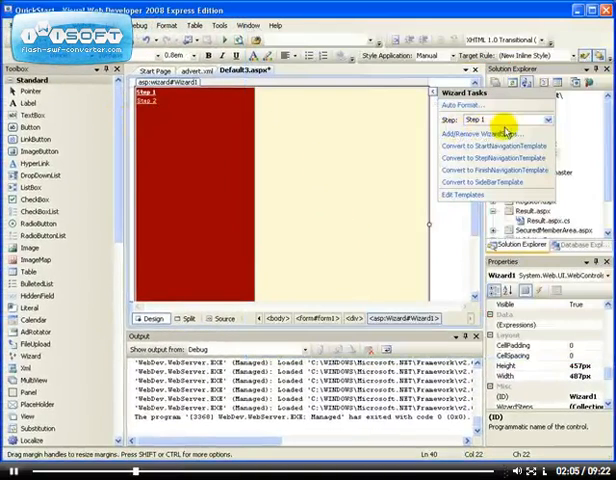
Step: In the WizardStep collection editor, add Step 3 and Step 4
{"action": "left_click", "coordinate": [540, 120]}
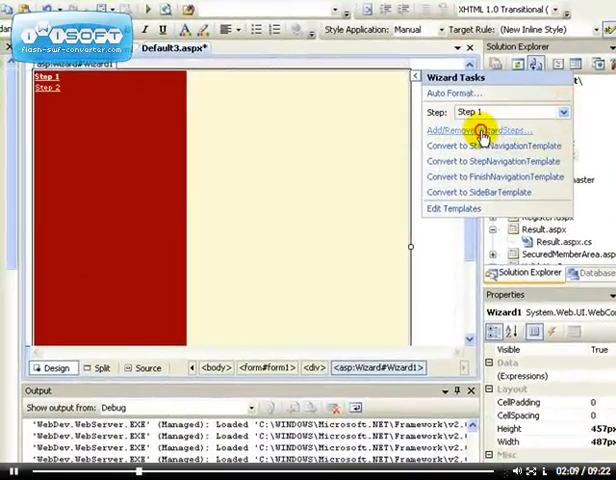
{"action": "left_click", "coordinate": [480, 130]}
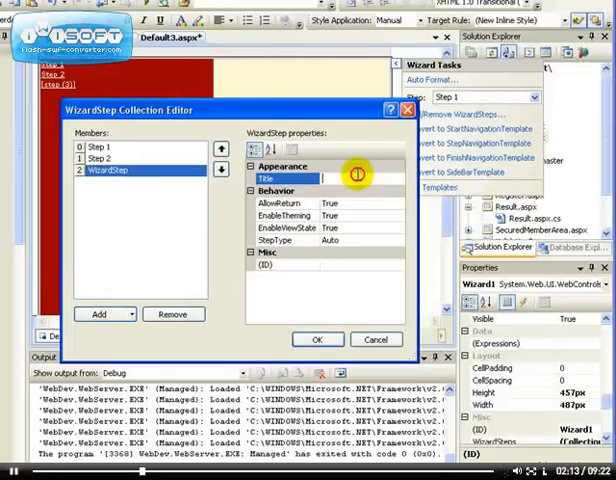
{"action": "type", "text": "Ste"}
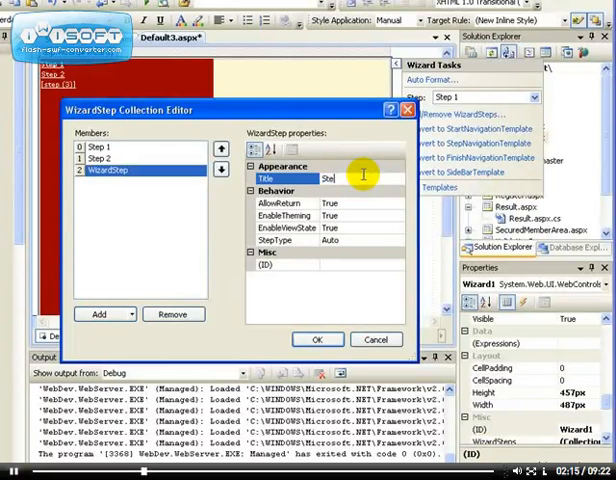
{"action": "type", "text": "Step 3"}
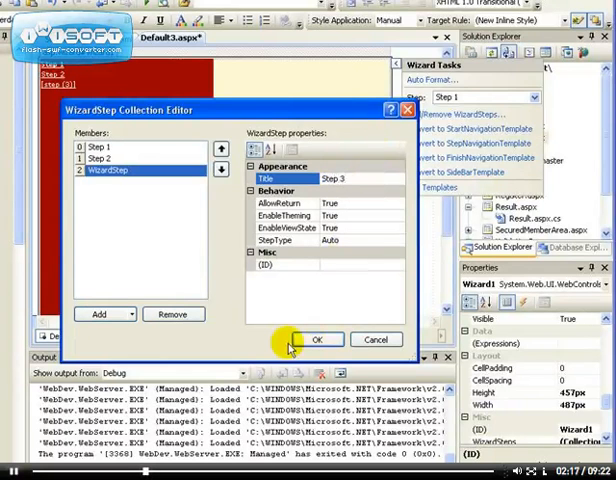
{"action": "left_click", "coordinate": [98, 314]}
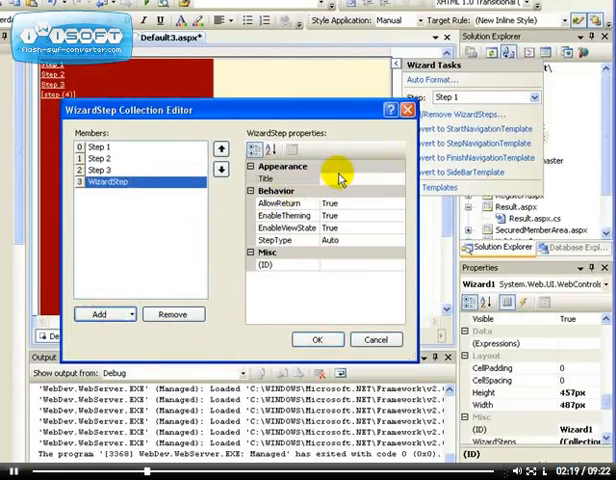
{"action": "type", "text": "Step 4"}
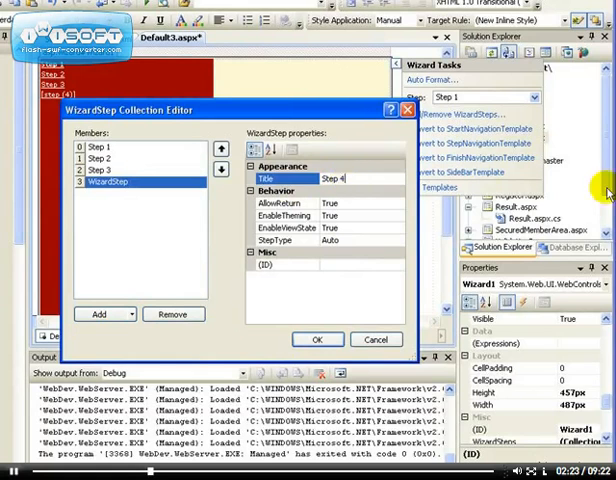
Step: Add a Finish step, confirm the collection, and convert the sidebar to an editable template
{"action": "left_click", "coordinate": [98, 314]}
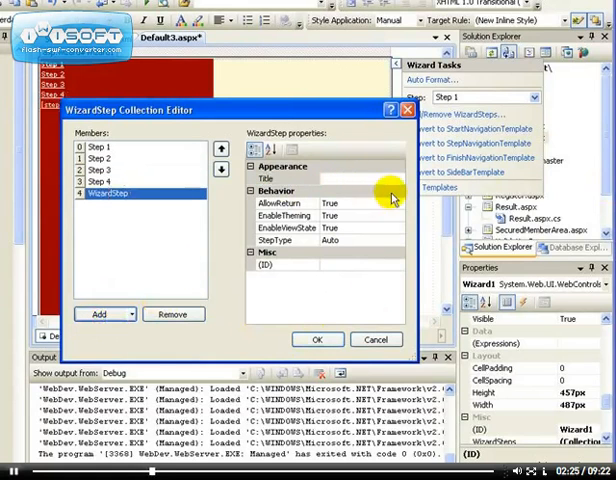
{"action": "type", "text": "F"}
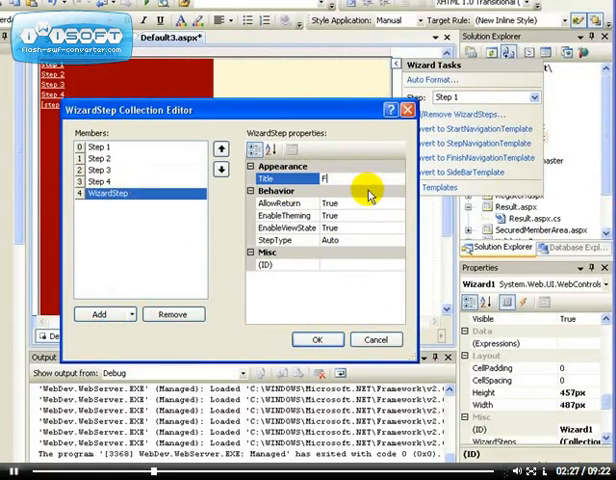
{"action": "type", "text": "inish"}
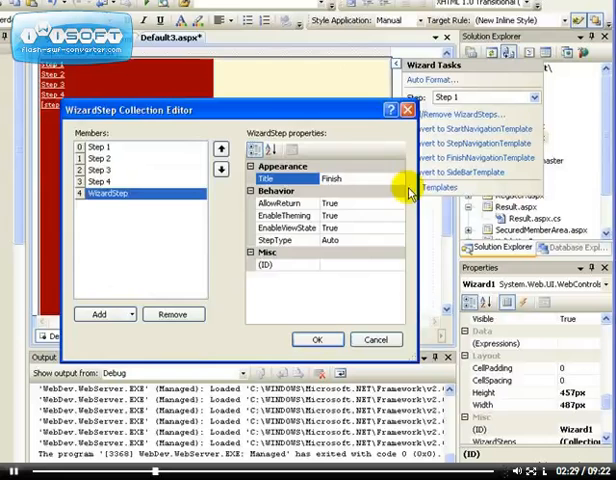
{"action": "left_click", "coordinate": [316, 340]}
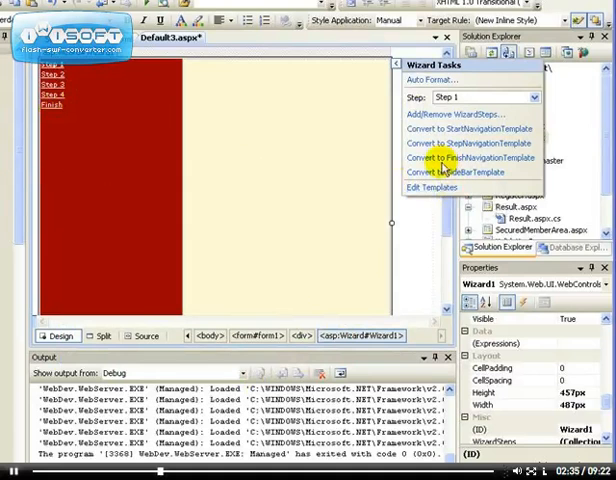
{"action": "left_click", "coordinate": [50, 104]}
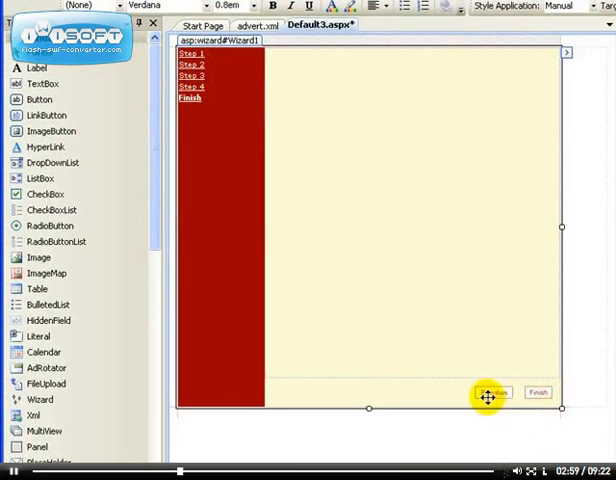
{"action": "mouse_move", "coordinate": [454, 272]}
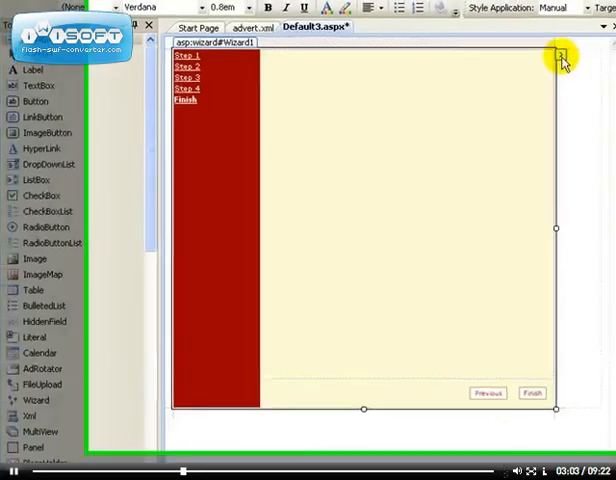
Step: Add a new wizard step titled Step 5, move it above Finish, and confirm
{"action": "left_click", "coordinate": [562, 56]}
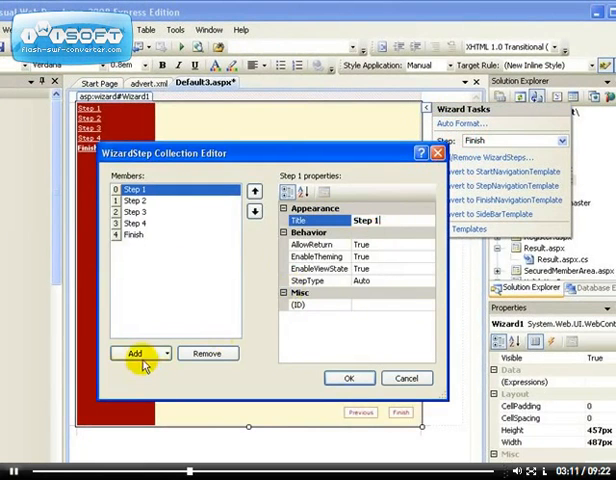
{"action": "left_click", "coordinate": [134, 352]}
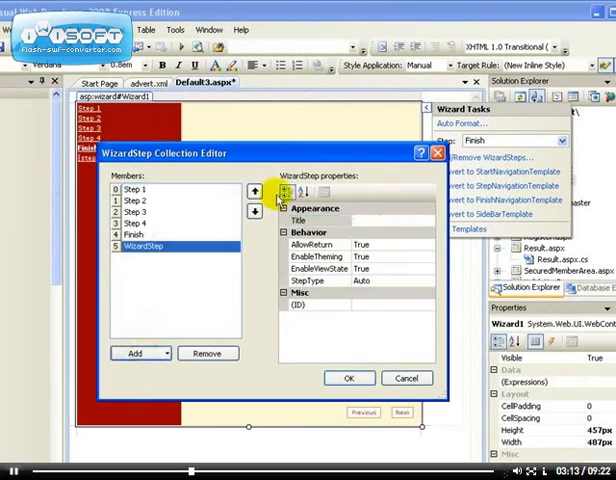
{"action": "type", "text": "St"}
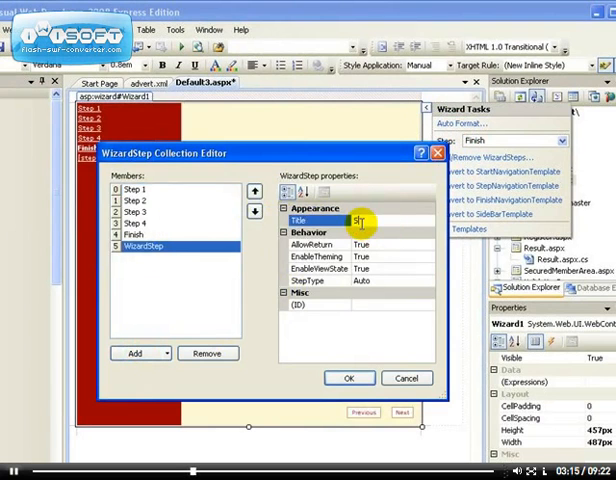
{"action": "type", "text": "S"}
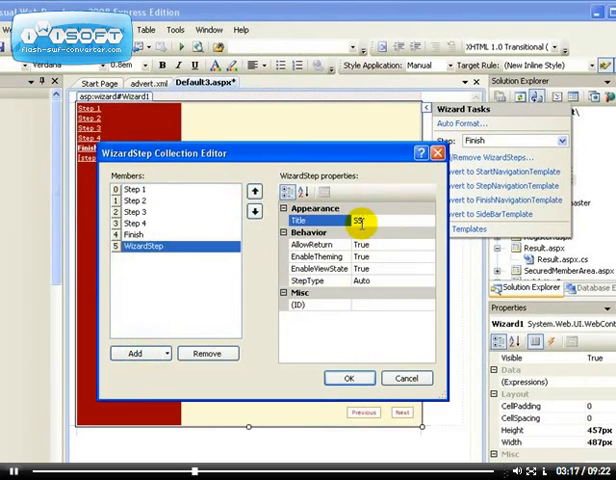
{"action": "type", "text": "Step1"}
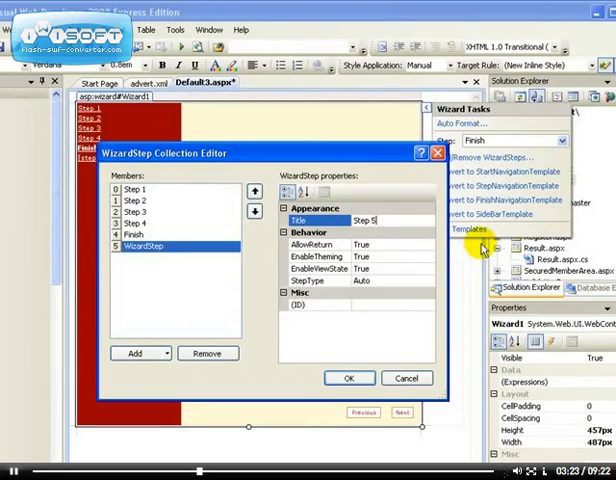
{"action": "left_click", "coordinate": [348, 378]}
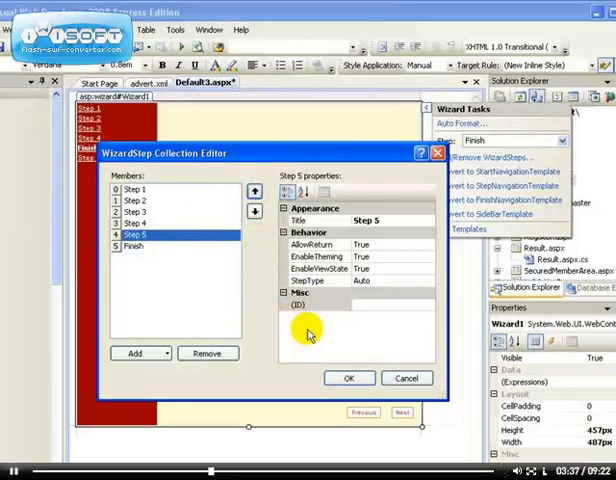
{"action": "left_click", "coordinate": [348, 378]}
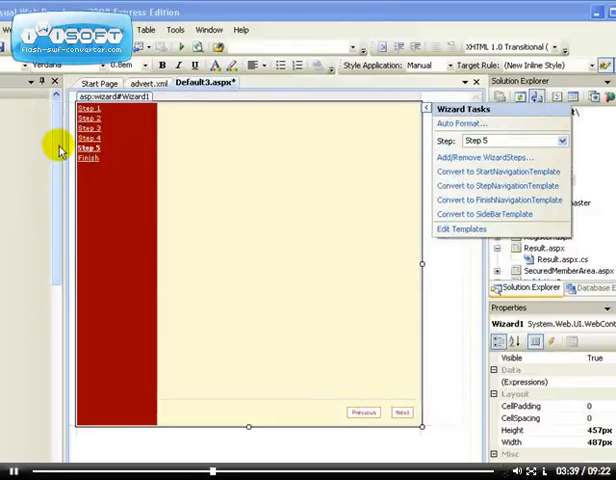
Step: Run Default3.aspx in Internet Explorer to check the Step 1–5 and Finish sidebar
{"action": "left_click", "coordinate": [88, 158]}
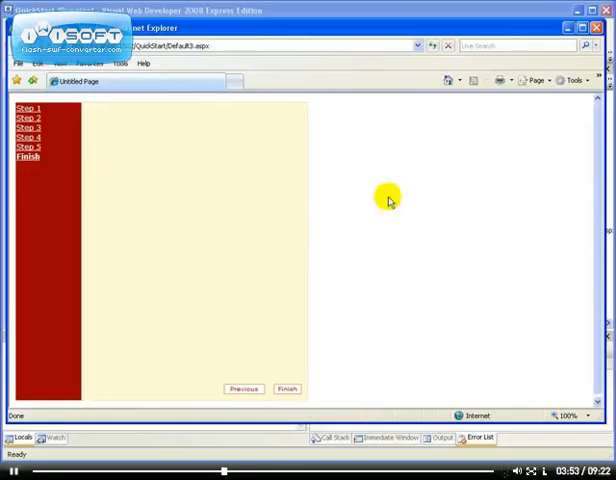
{"action": "left_click", "coordinate": [24, 118]}
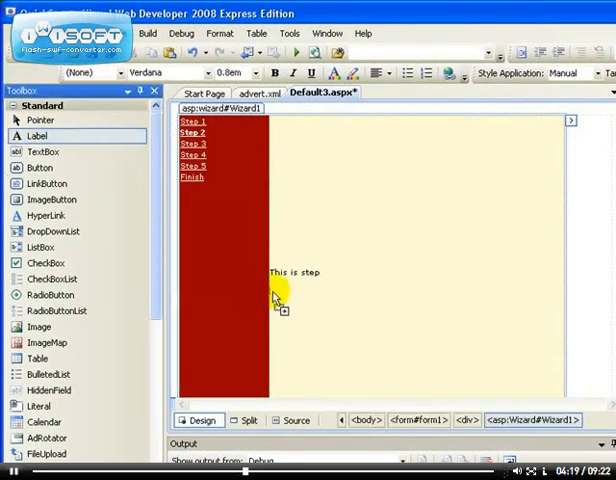
Step: Add a Label below the step text and scroll through Wizard1's properties
{"action": "left_click", "coordinate": [282, 280]}
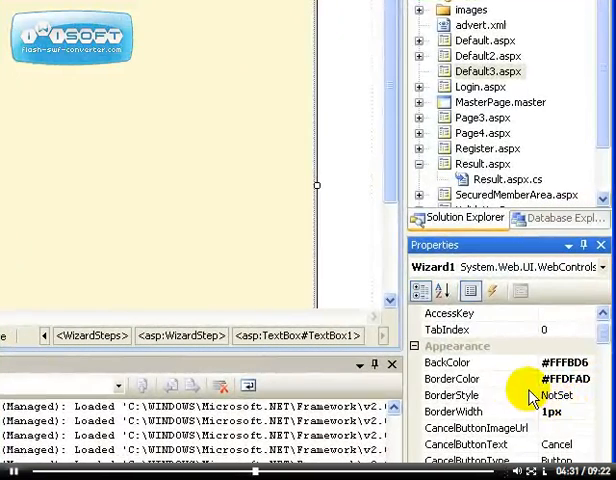
{"action": "scroll", "scroll_direction": "down", "scroll_amount": 3}
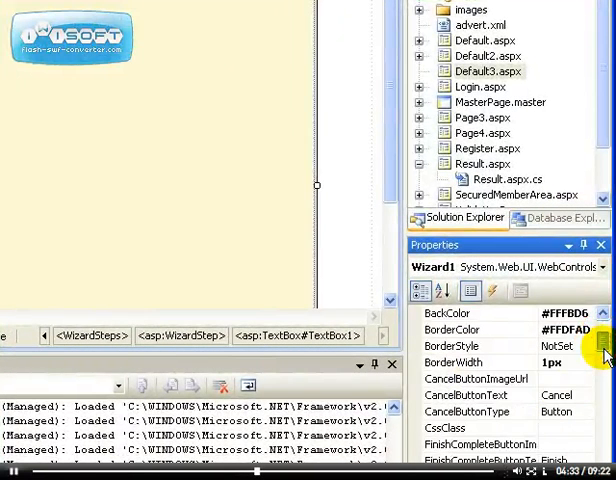
{"action": "scroll", "scroll_direction": "down", "scroll_amount": 3}
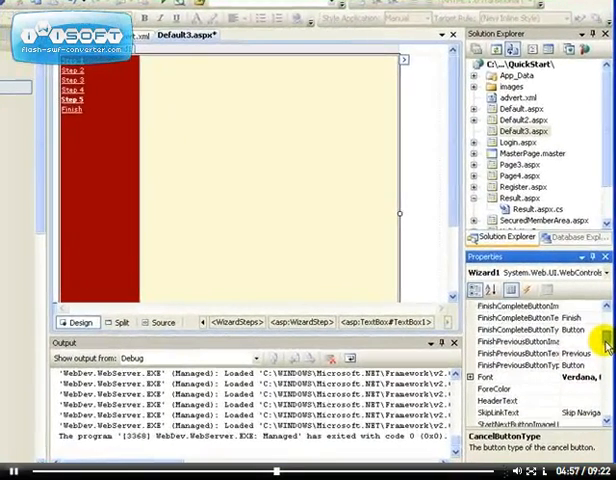
{"action": "scroll", "scroll_direction": "down", "scroll_amount": 3}
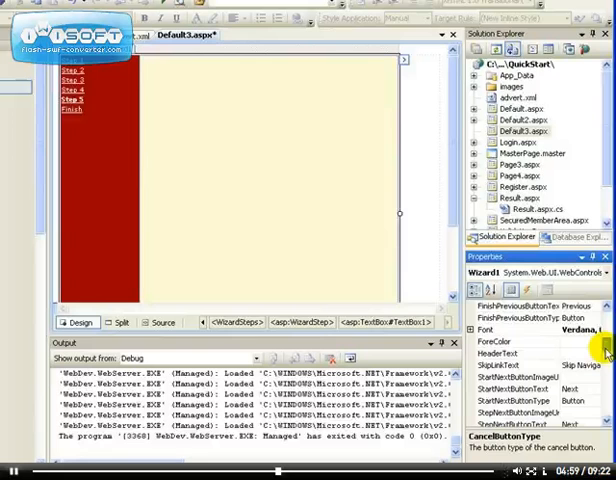
{"action": "mouse_move", "coordinate": [588, 404]}
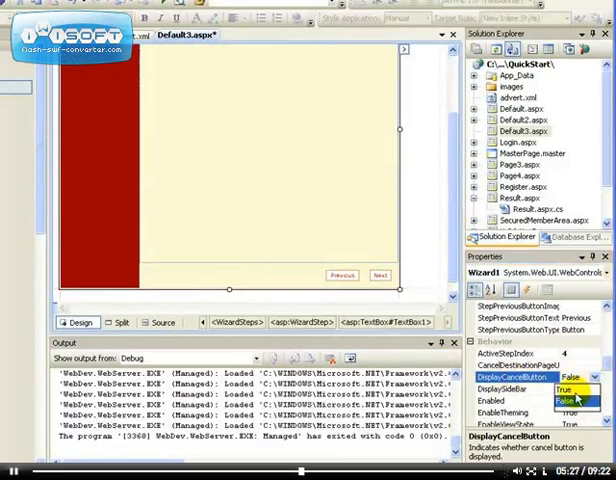
Step: Set DisplayCancelButton to True and choose a page for CancelDestinationPageUrl
{"action": "left_click", "coordinate": [568, 398]}
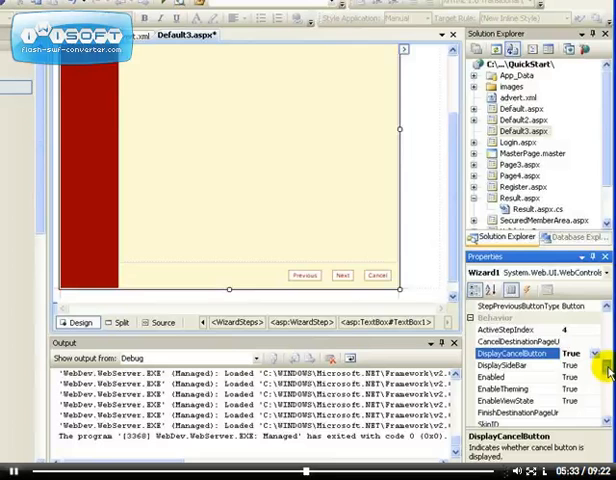
{"action": "scroll", "scroll_direction": "down", "scroll_amount": 3}
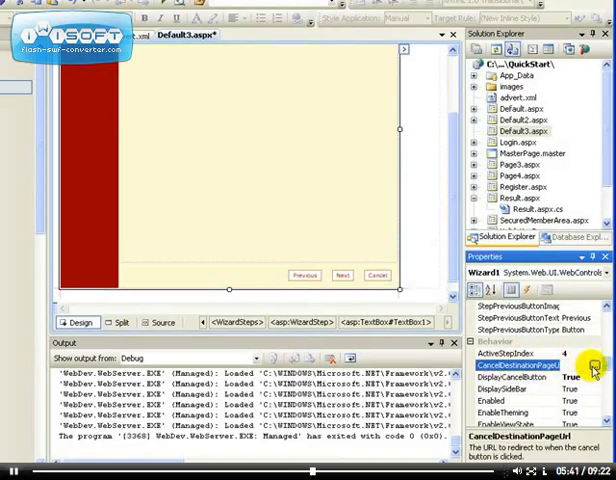
{"action": "left_click", "coordinate": [592, 372]}
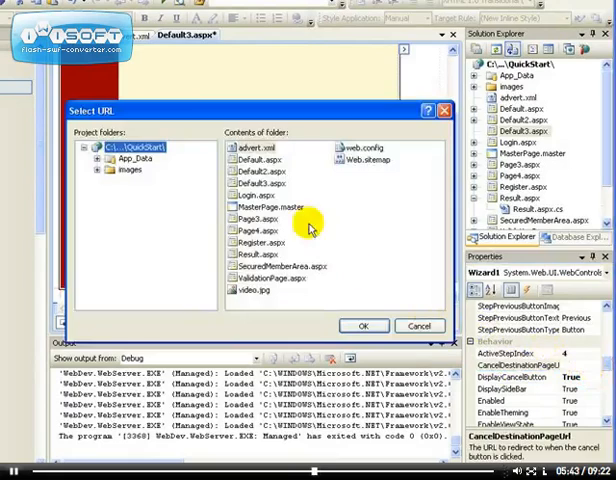
{"action": "left_click", "coordinate": [262, 148]}
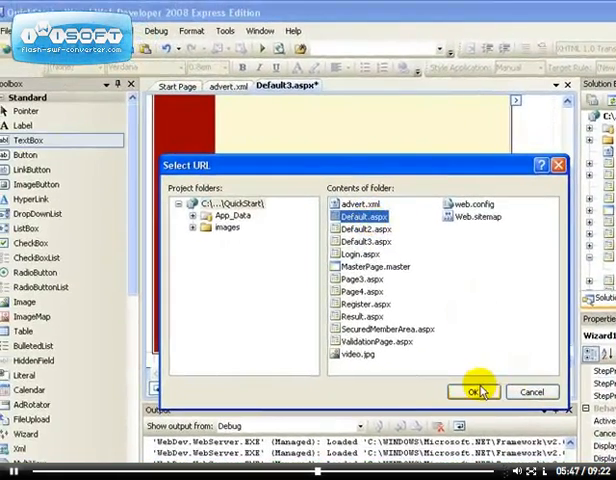
{"action": "left_click", "coordinate": [470, 392]}
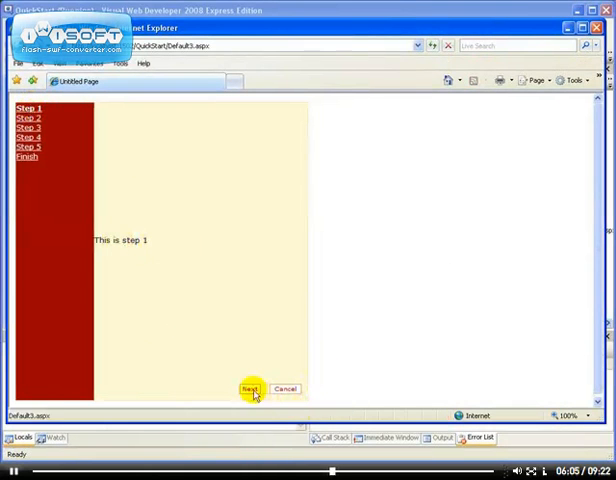
{"action": "mouse_move", "coordinate": [284, 388]}
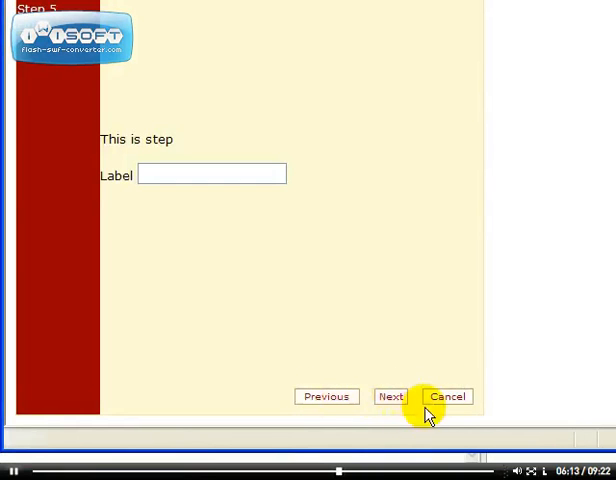
{"action": "mouse_move", "coordinate": [296, 368]}
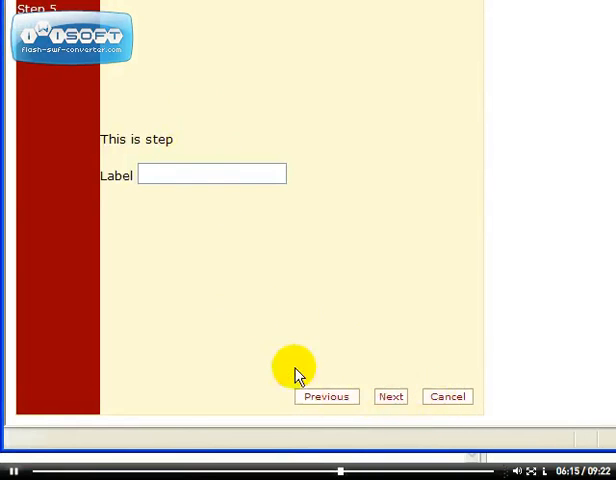
Step: Step the running wizard to Step 5 and cancel it from the last step
{"action": "left_click", "coordinate": [390, 396]}
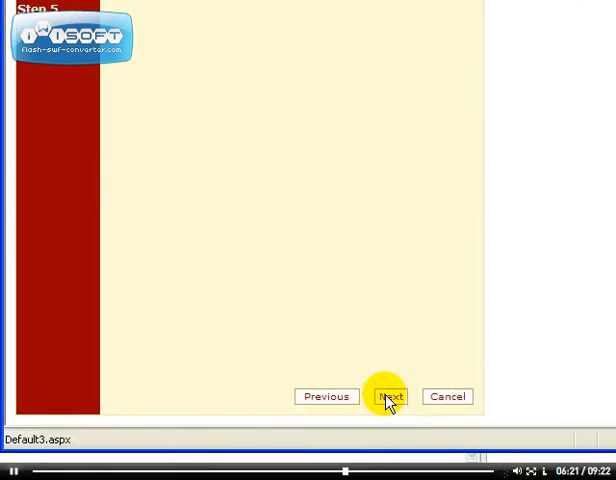
{"action": "left_click", "coordinate": [386, 396]}
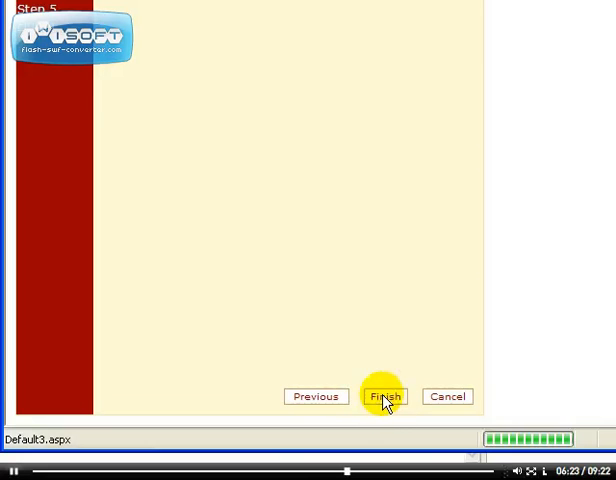
{"action": "mouse_move", "coordinate": [448, 396]}
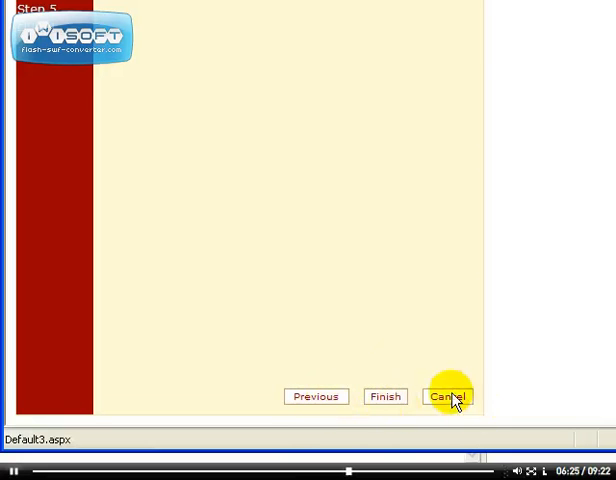
{"action": "left_click", "coordinate": [448, 396]}
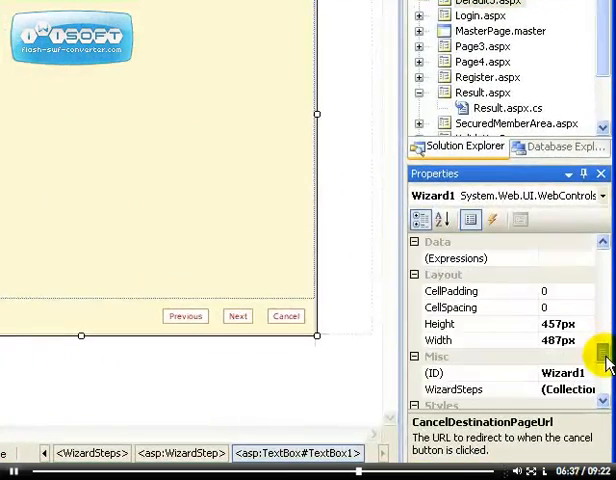
Step: Set SideBarStyle Font Size to 1.2em in the Properties window
{"action": "scroll", "scroll_direction": "down", "scroll_amount": 3}
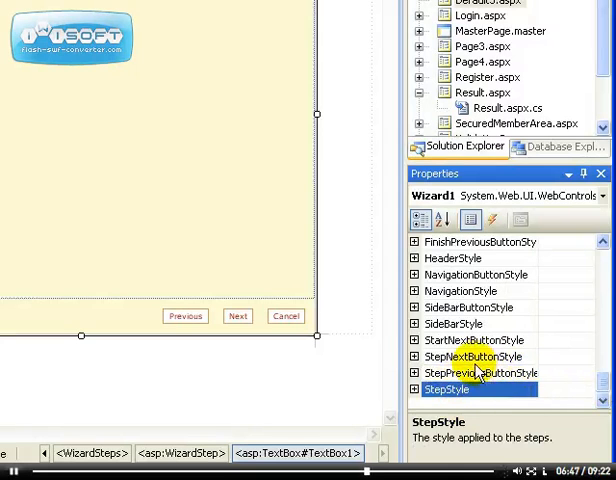
{"action": "mouse_move", "coordinate": [496, 362]}
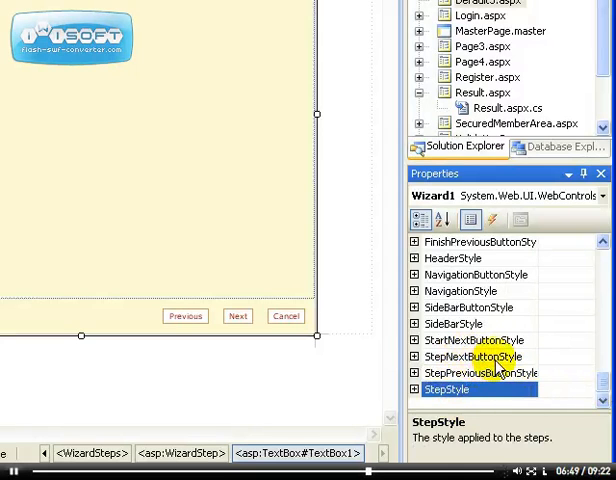
{"action": "left_click", "coordinate": [452, 324]}
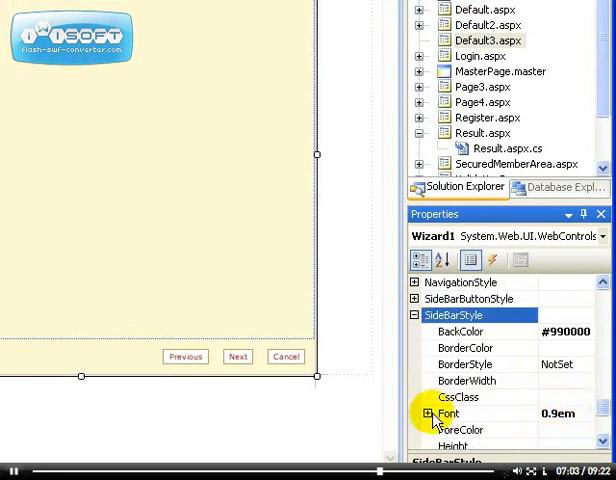
{"action": "left_click", "coordinate": [436, 412]}
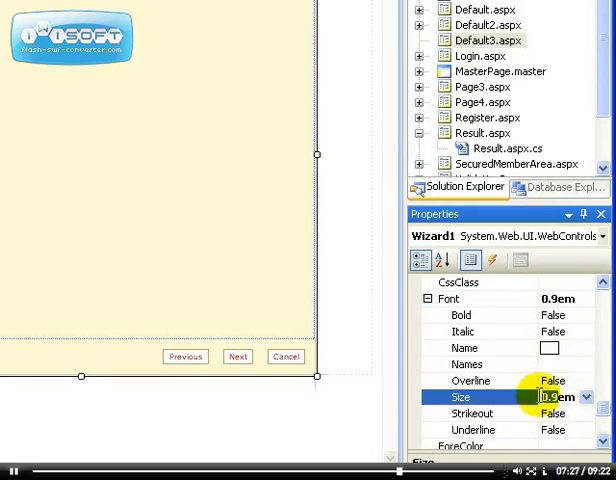
{"action": "type", "text": "1.2em"}
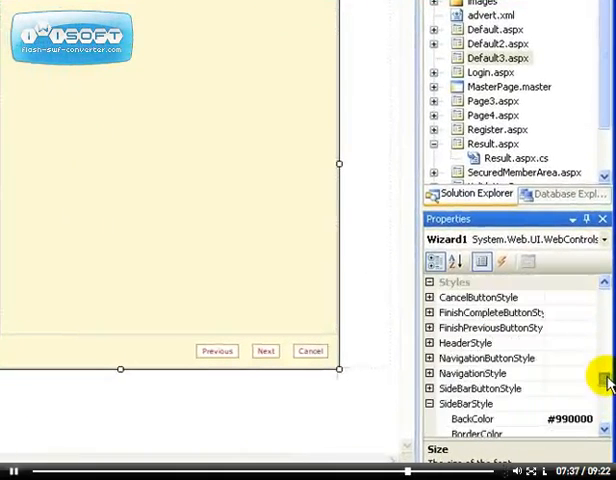
Step: Collapse SideBarStyle and set the Wizard's HeaderText to 'Please Complete MultiStep Form'
{"action": "left_click", "coordinate": [480, 404]}
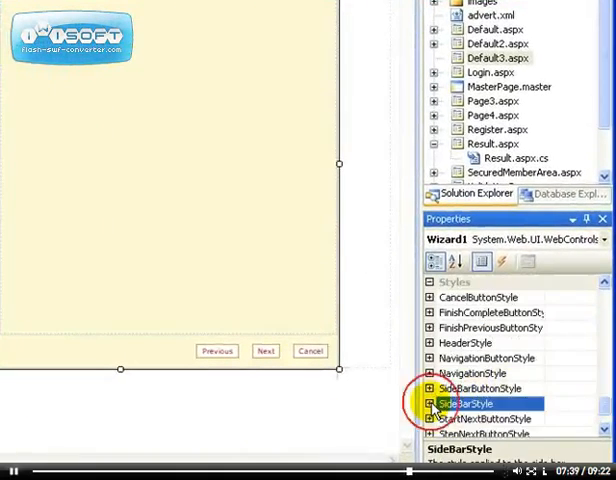
{"action": "left_click", "coordinate": [470, 342]}
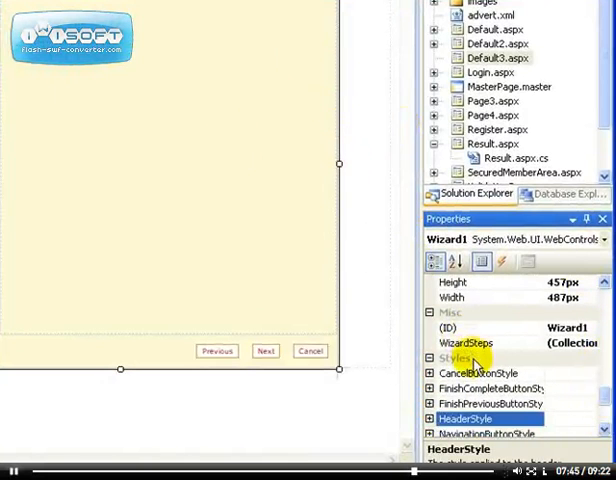
{"action": "mouse_move", "coordinate": [608, 322]}
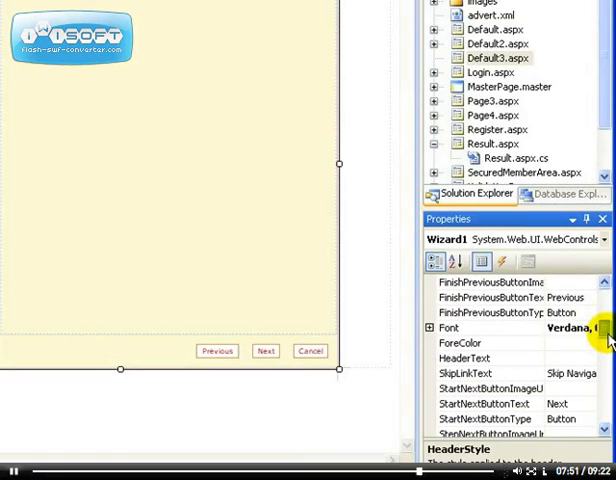
{"action": "left_click", "coordinate": [470, 358]}
{"action": "type", "text": "Please "}
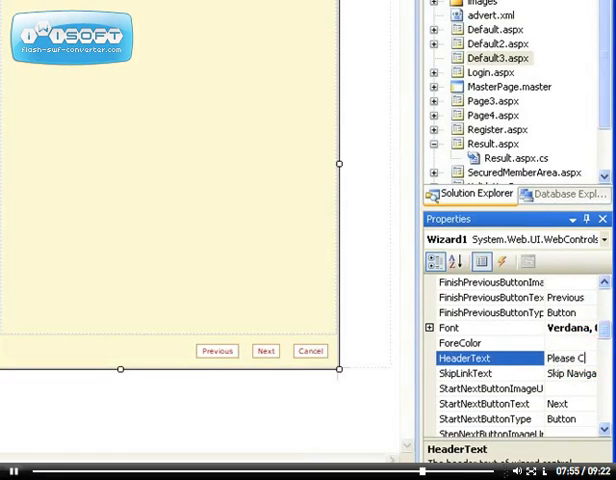
{"action": "type", "text": "Complete"}
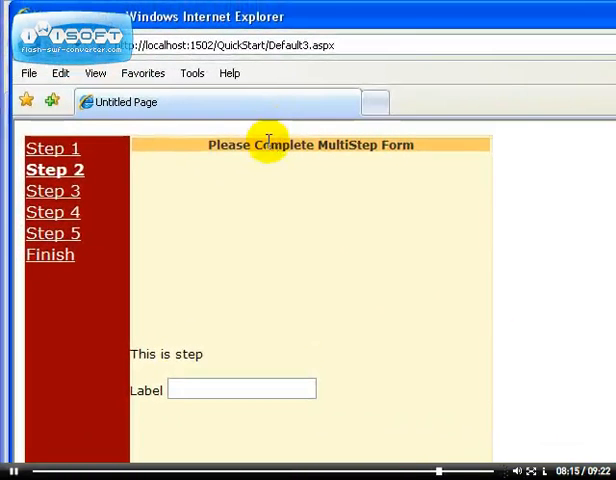
Step: Run the page in Internet Explorer and jump through the sidebar links up to Step 3
{"action": "left_click", "coordinate": [52, 212]}
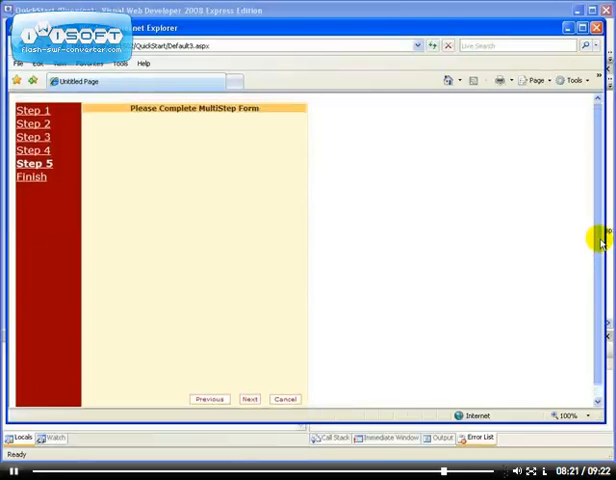
{"action": "left_click", "coordinate": [208, 400]}
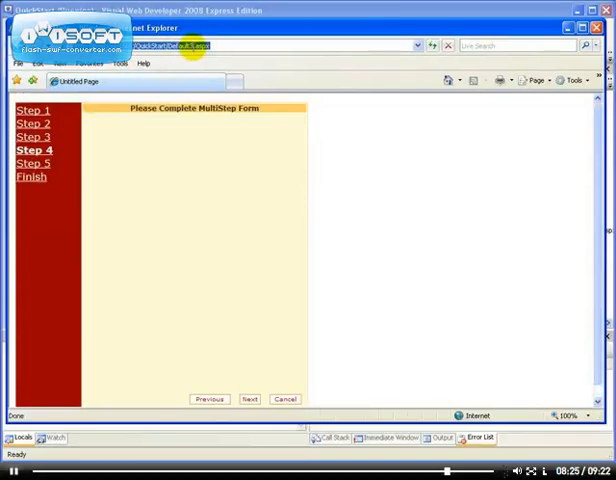
{"action": "left_click", "coordinate": [34, 176]}
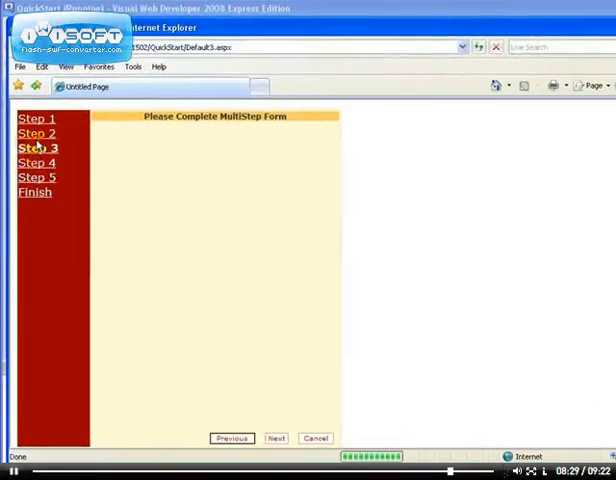
{"action": "left_click", "coordinate": [36, 118]}
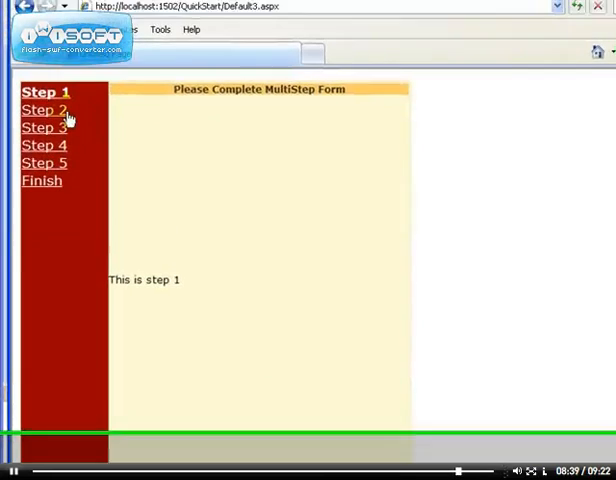
Step: Jump between Step 2, Step 3 and Finish, then return to Step 1 of the wizard
{"action": "left_click", "coordinate": [40, 108]}
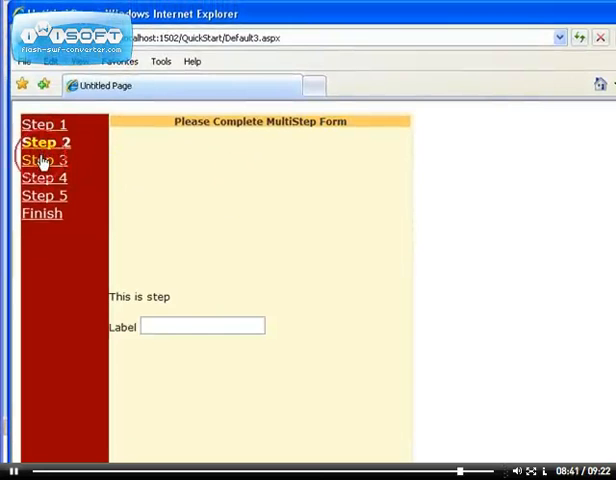
{"action": "left_click", "coordinate": [44, 160]}
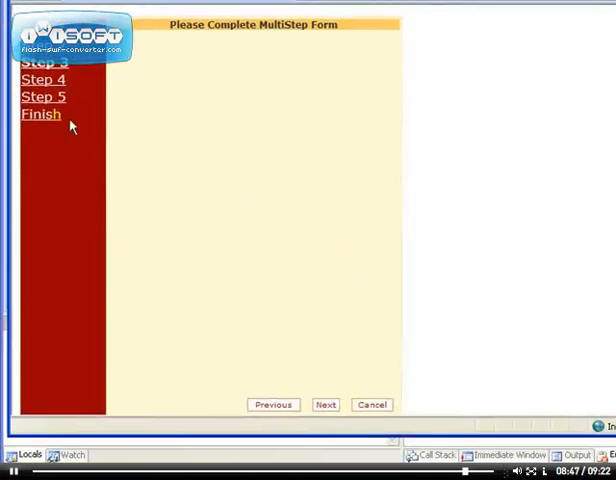
{"action": "left_click", "coordinate": [324, 404]}
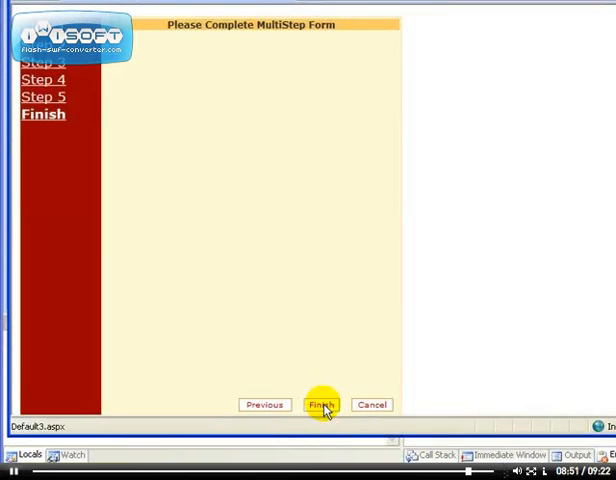
{"action": "mouse_move", "coordinate": [164, 164]}
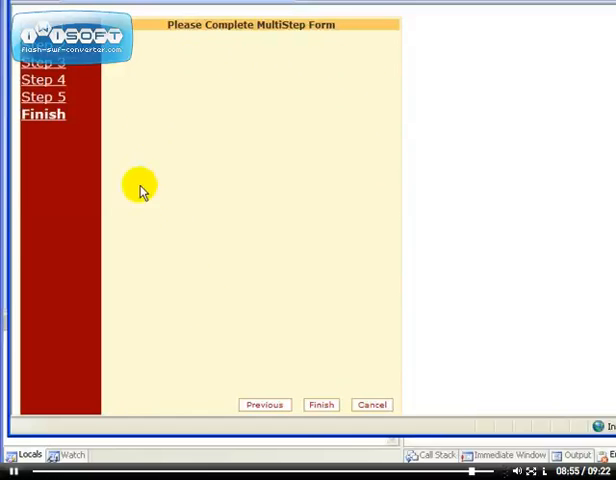
{"action": "mouse_move", "coordinate": [144, 112]}
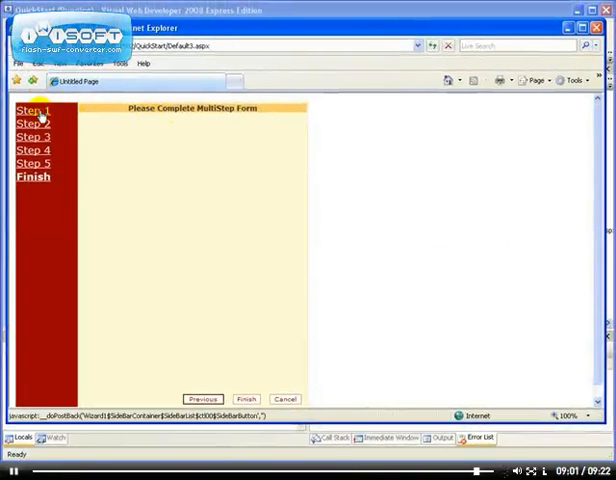
{"action": "left_click", "coordinate": [32, 108]}
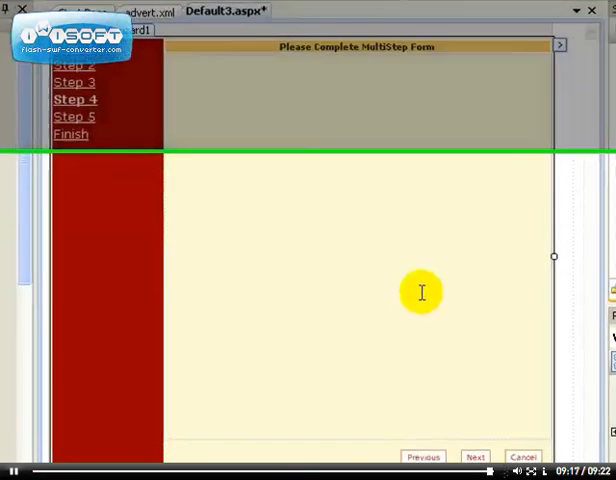
Step: Show Default3.aspx as source markup instead of the visual design
{"action": "left_click", "coordinate": [204, 422]}
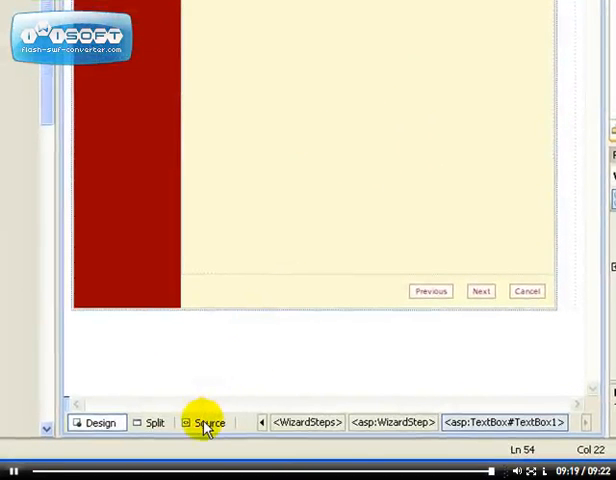